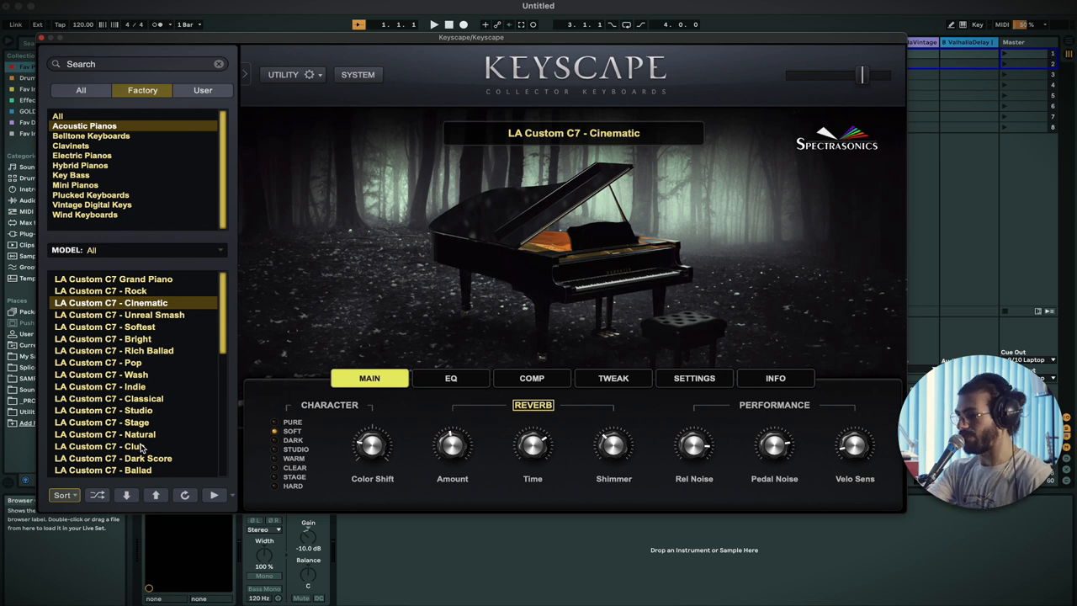
pyautogui.scroll(-3)
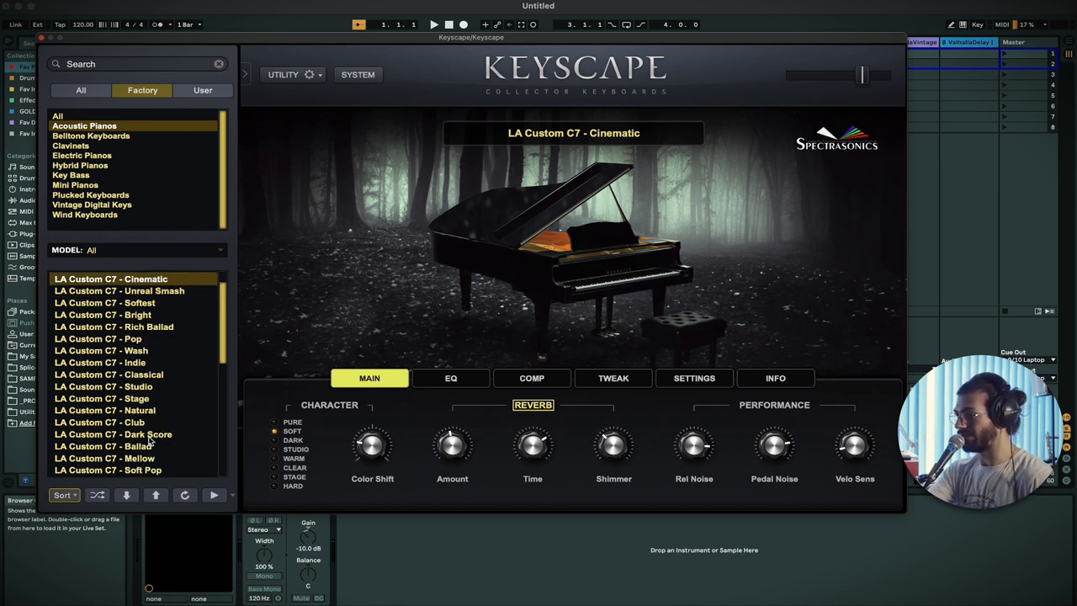